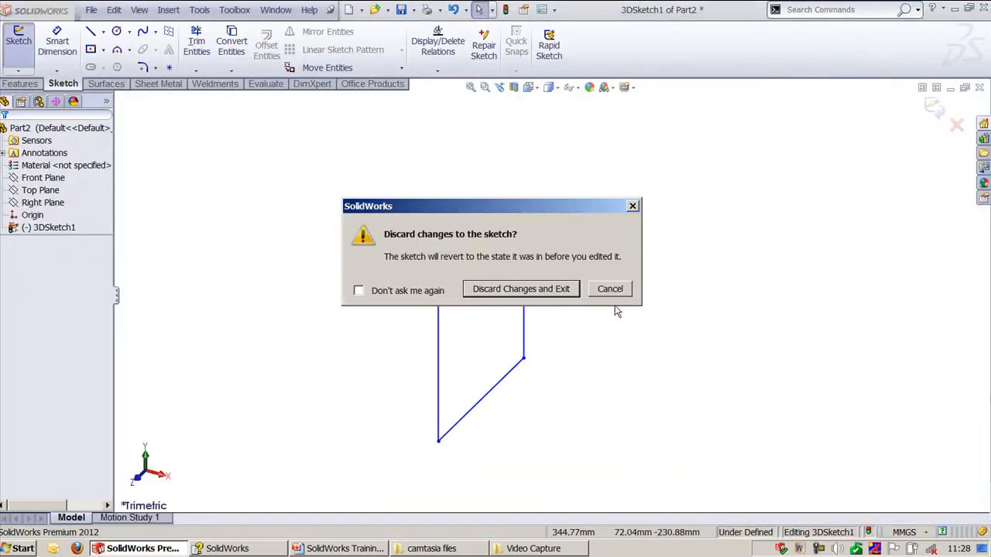
- Discard the unfinished 3D sketch and draw a closed outline of lines and an arc
left_click(521, 289)
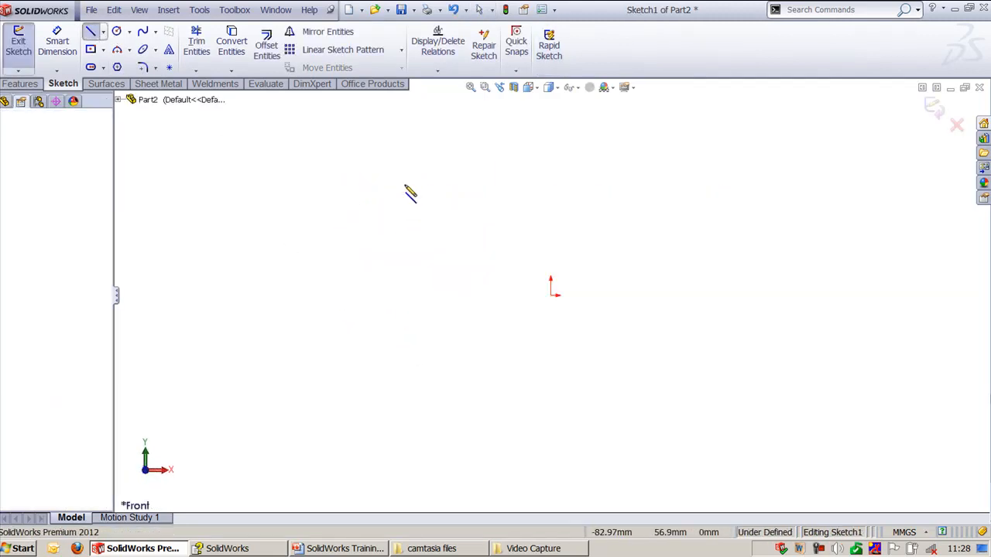
left_click_drag(391, 187, 700, 182)
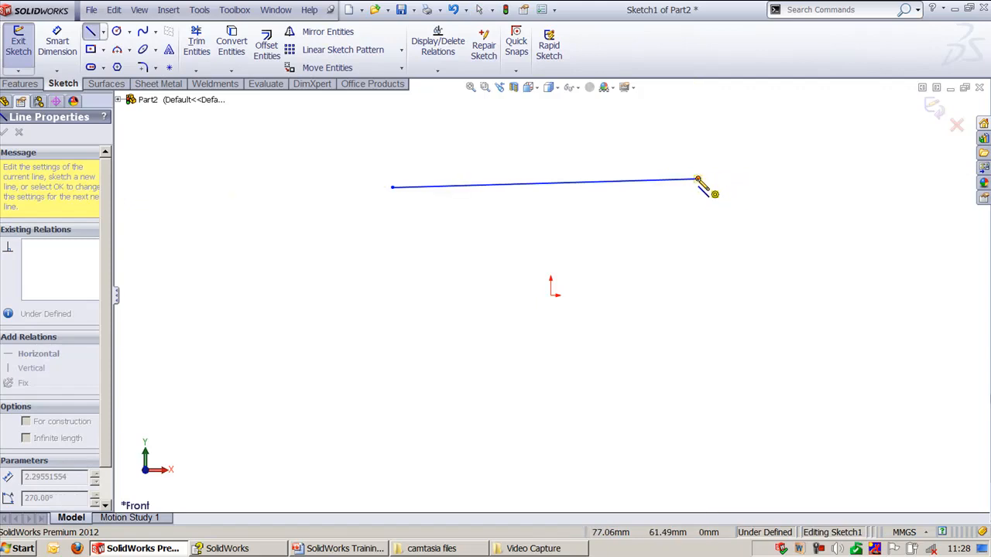
left_click_drag(701, 182, 766, 394)
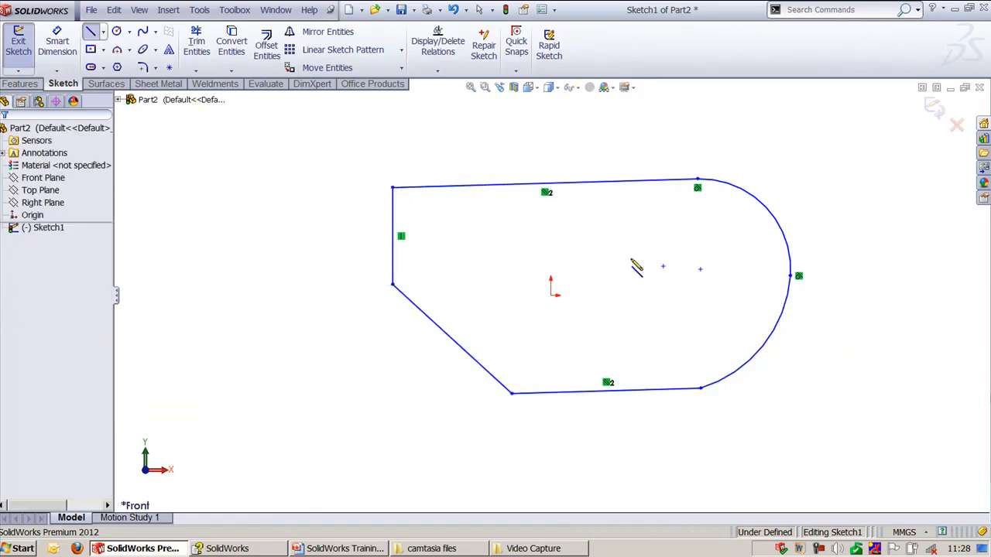
- Draw two circles inside the closed outline
left_click(117, 31)
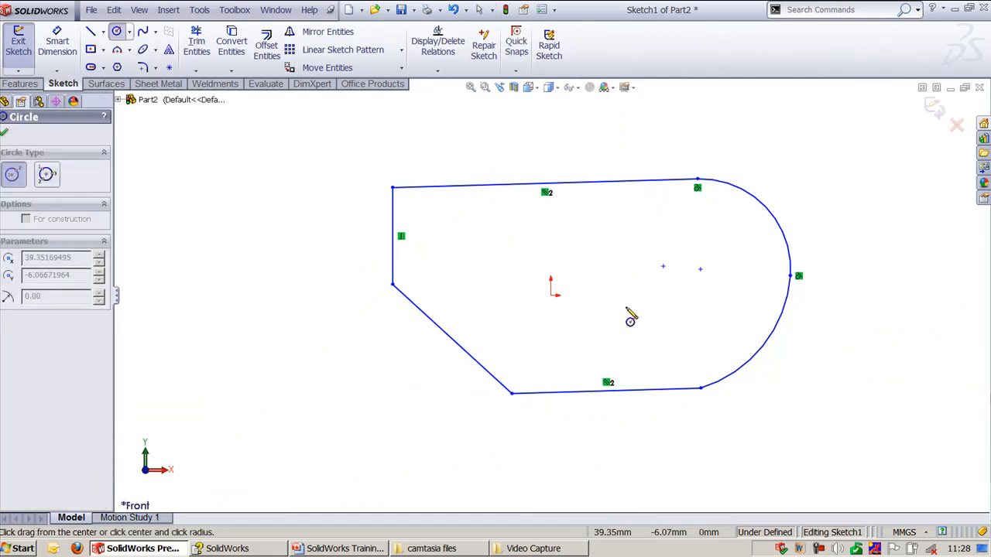
left_click_drag(626, 307, 667, 306)
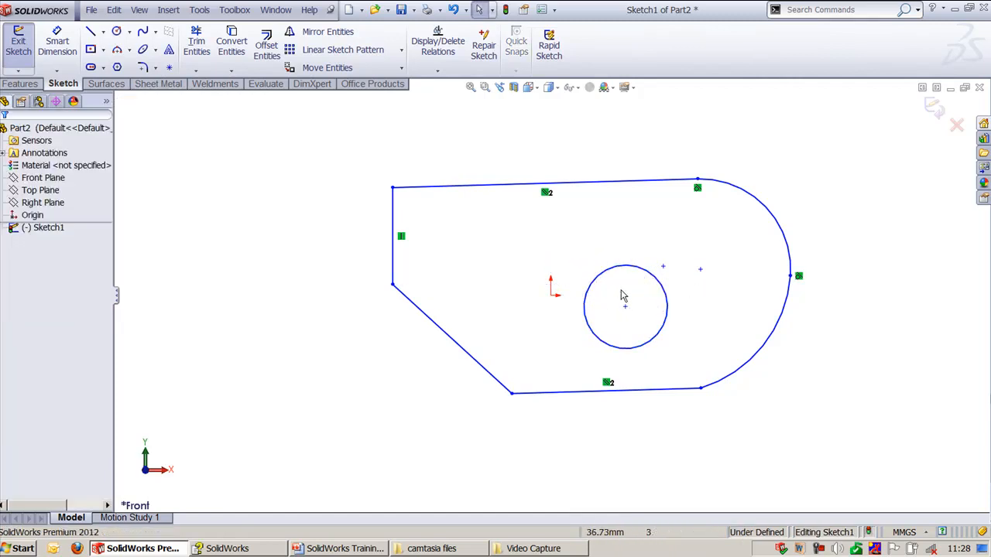
left_click(117, 31)
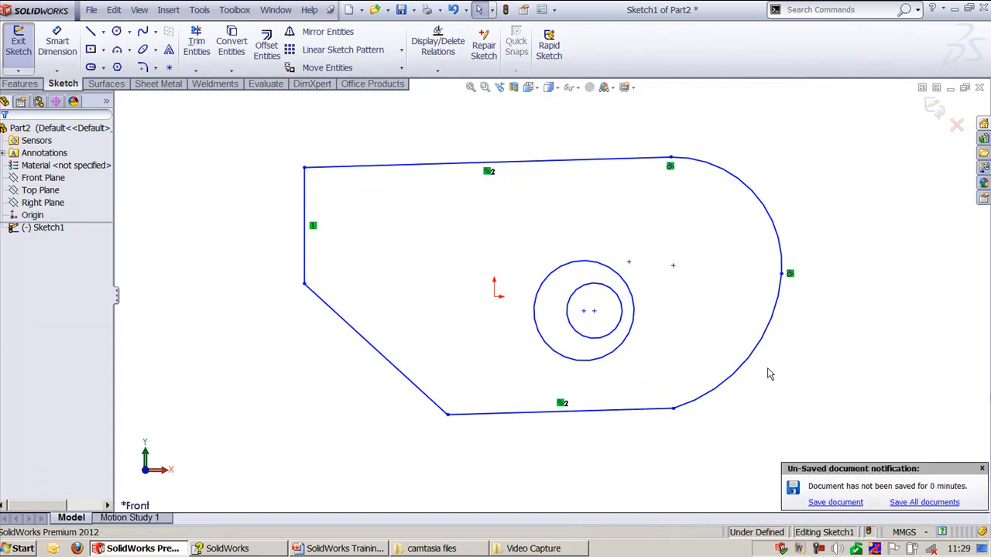
mouse_move(771, 374)
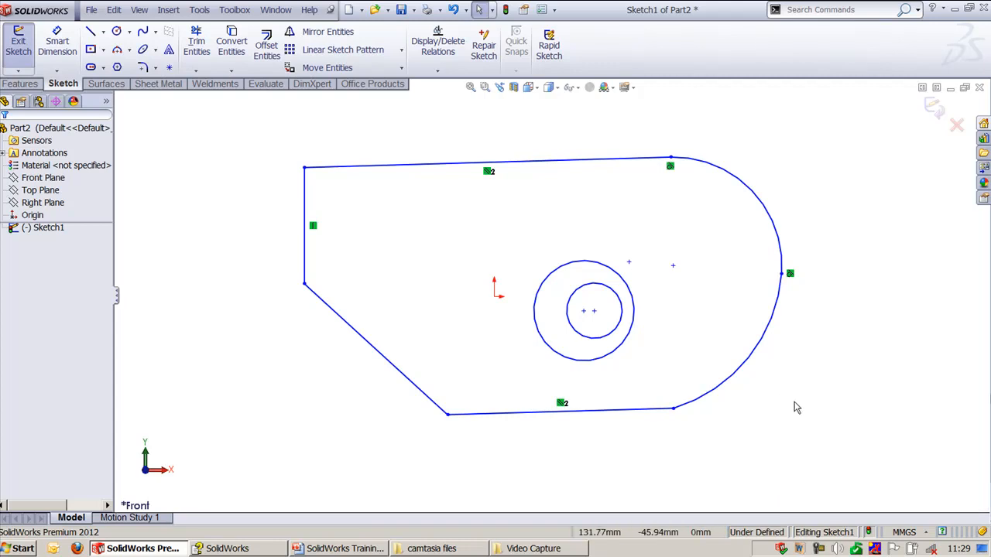
mouse_move(312, 227)
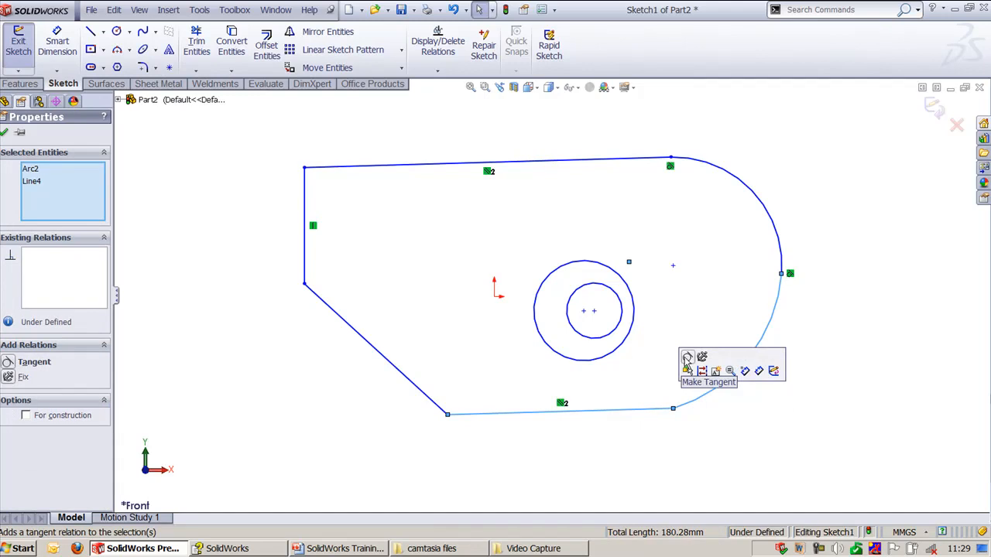
- Make the lower right arc tangent to the bottom line, then clear the selection
left_click(687, 358)
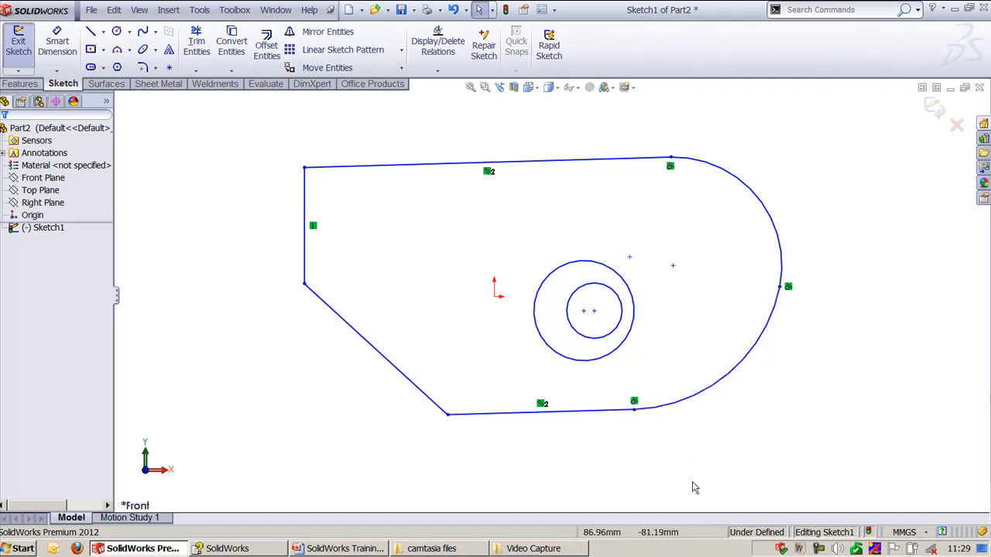
left_click(598, 362)
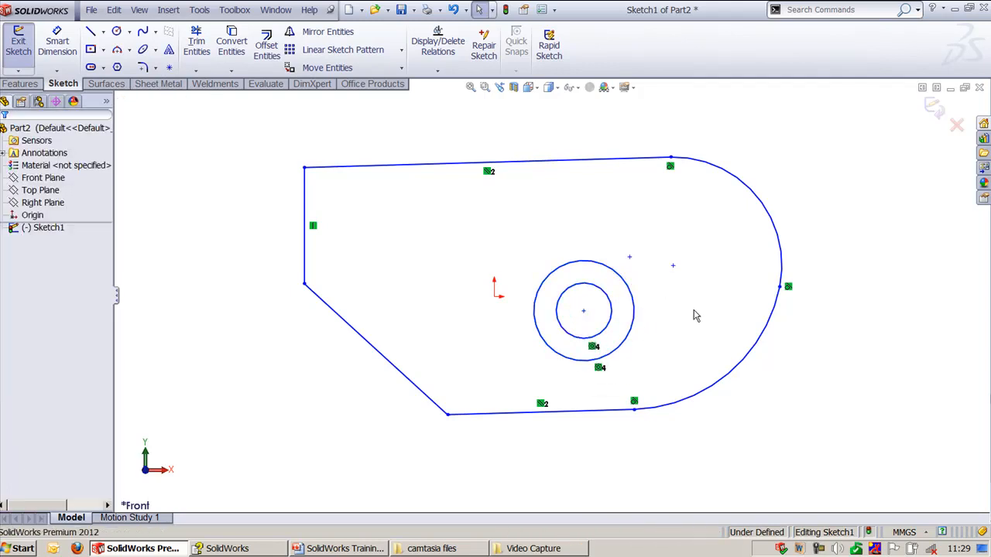
- Place the circles' shared centre point at the midpoint of the top line
left_click(584, 312)
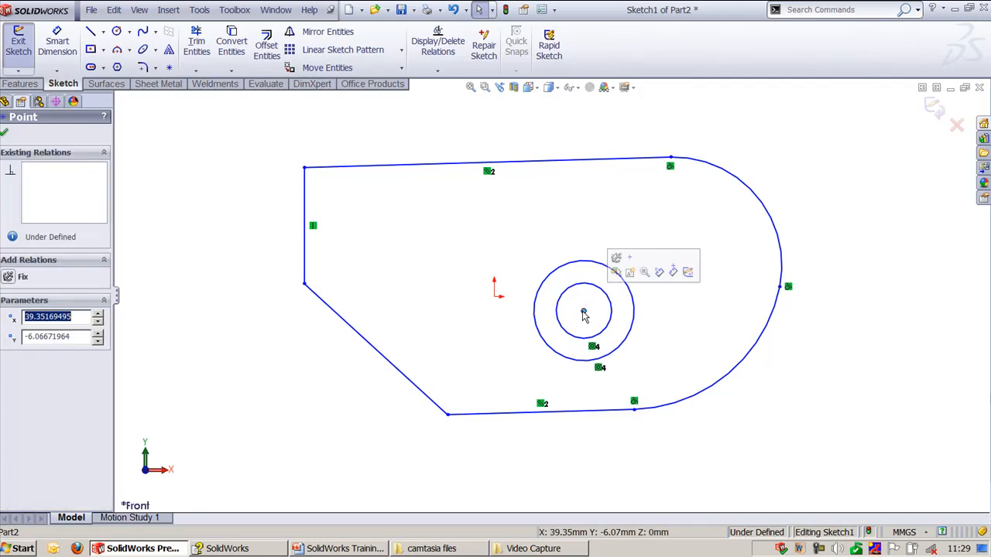
left_click(538, 165)
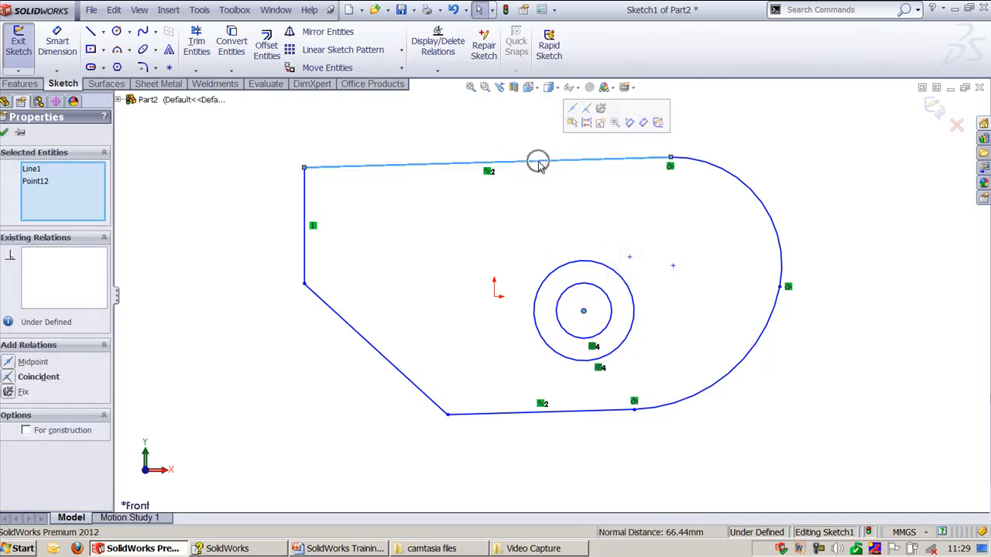
mouse_move(572, 108)
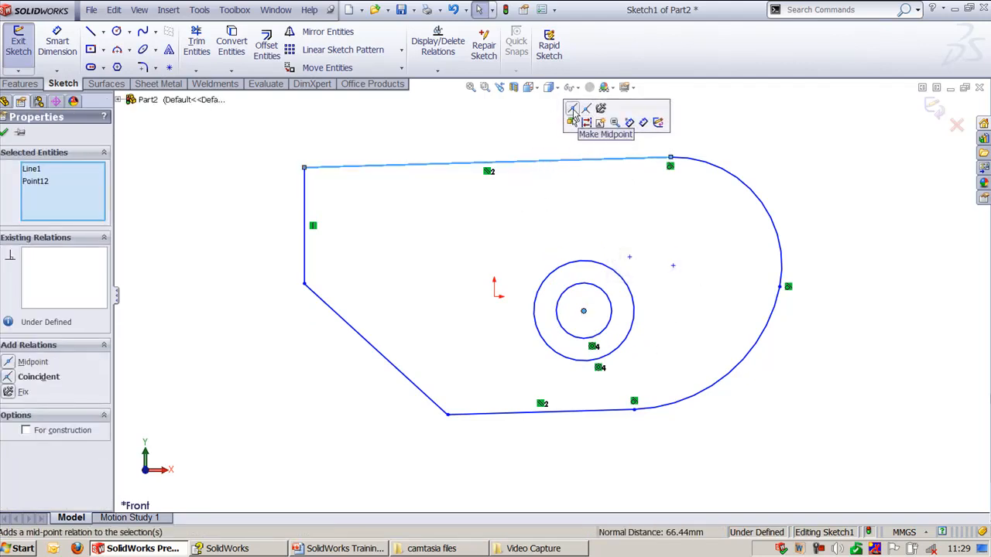
left_click(572, 108)
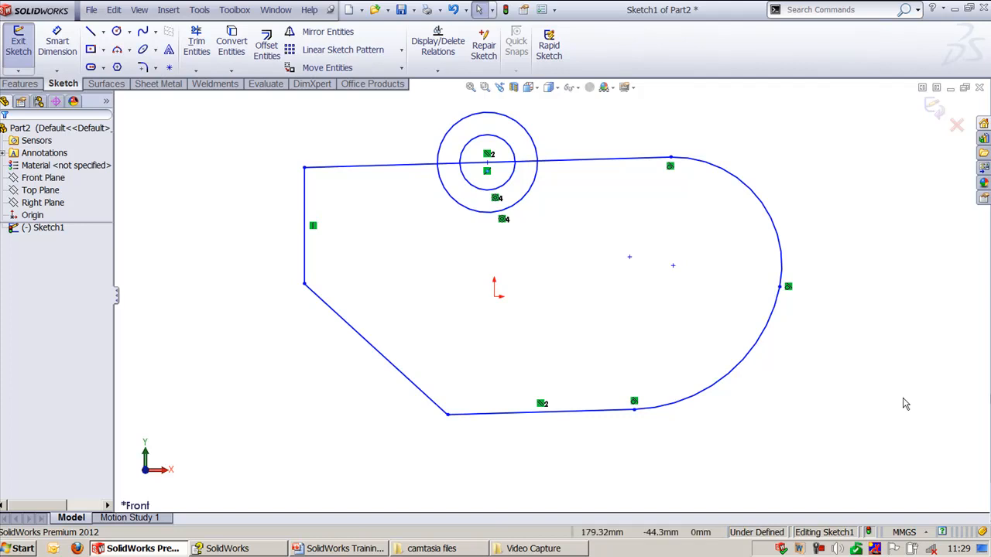
mouse_move(868, 393)
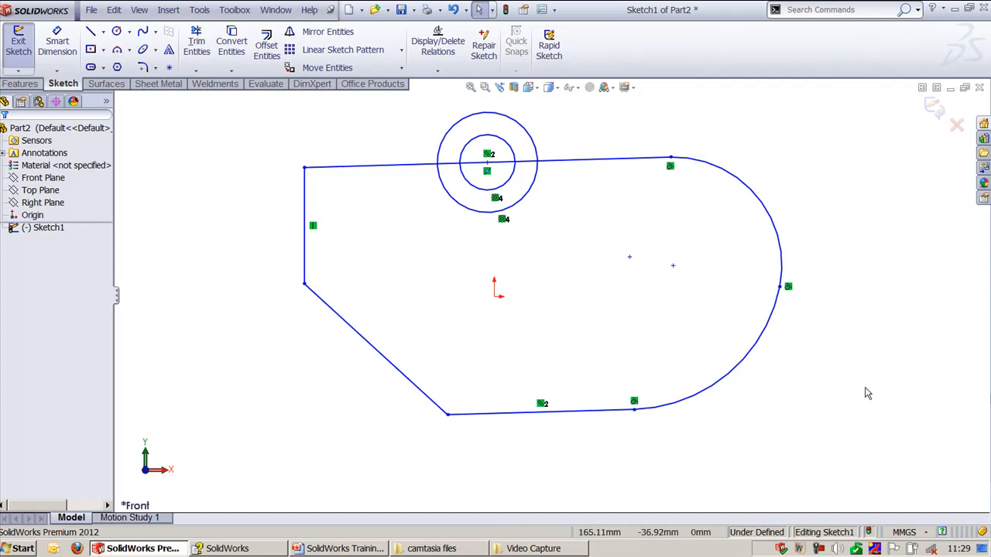
- Draw a line from the left edge to the origin and select circle centres for an Intersection relation
left_click(95, 32)
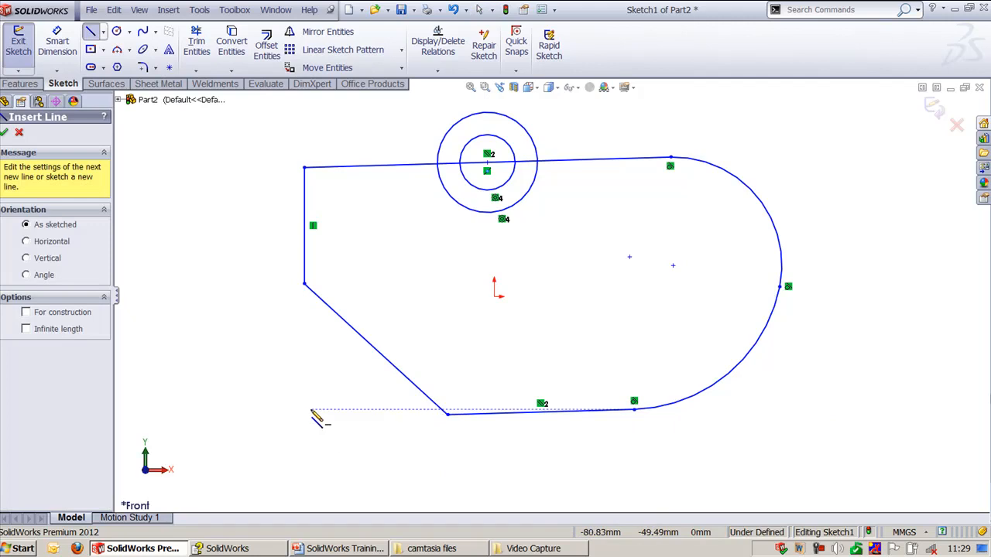
mouse_move(405, 441)
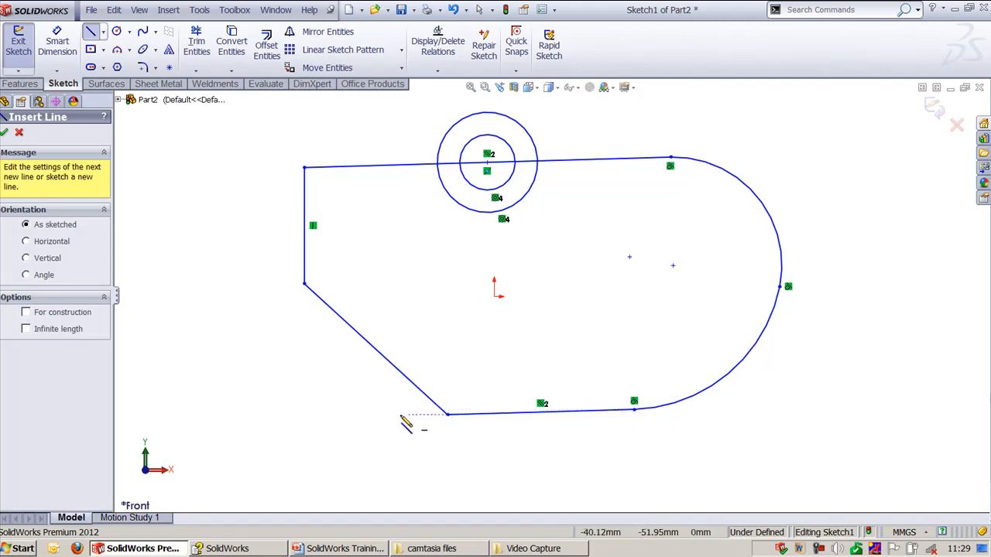
mouse_move(306, 286)
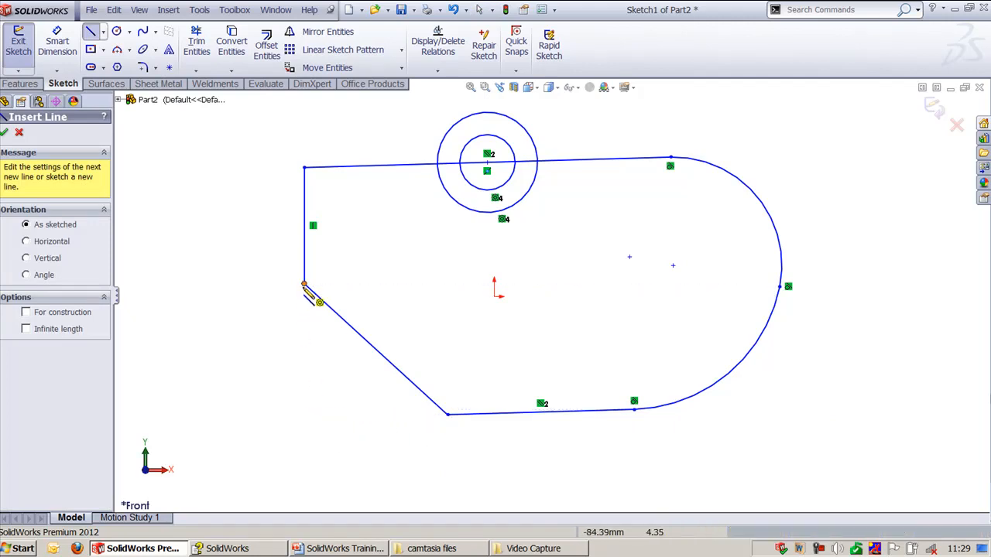
left_click_drag(303, 285, 403, 361)
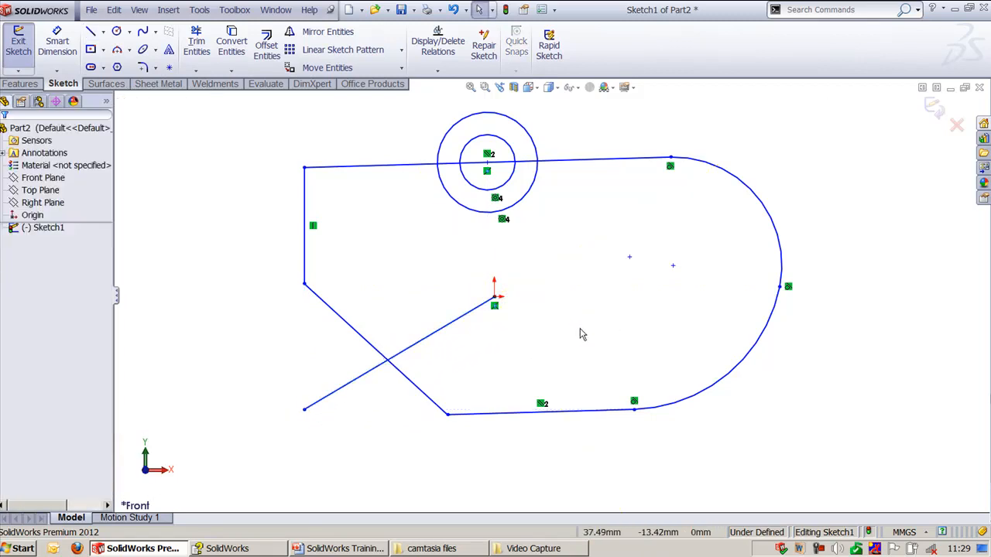
left_click(487, 168)
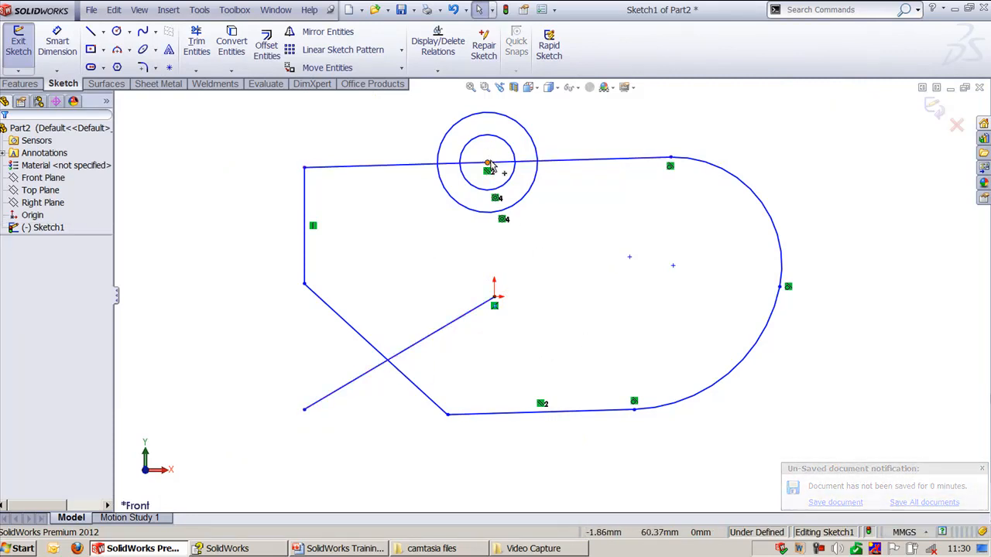
left_click(390, 364)
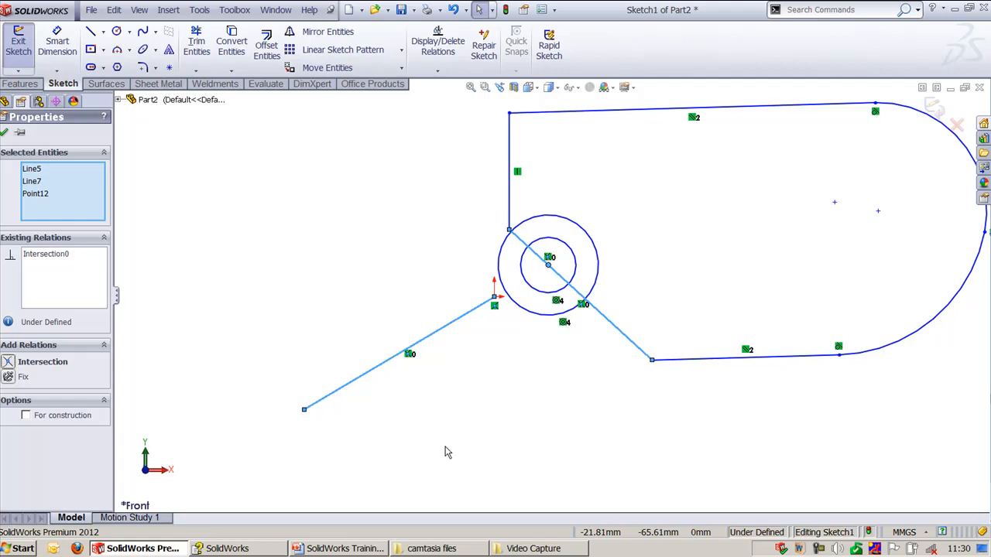
mouse_move(448, 453)
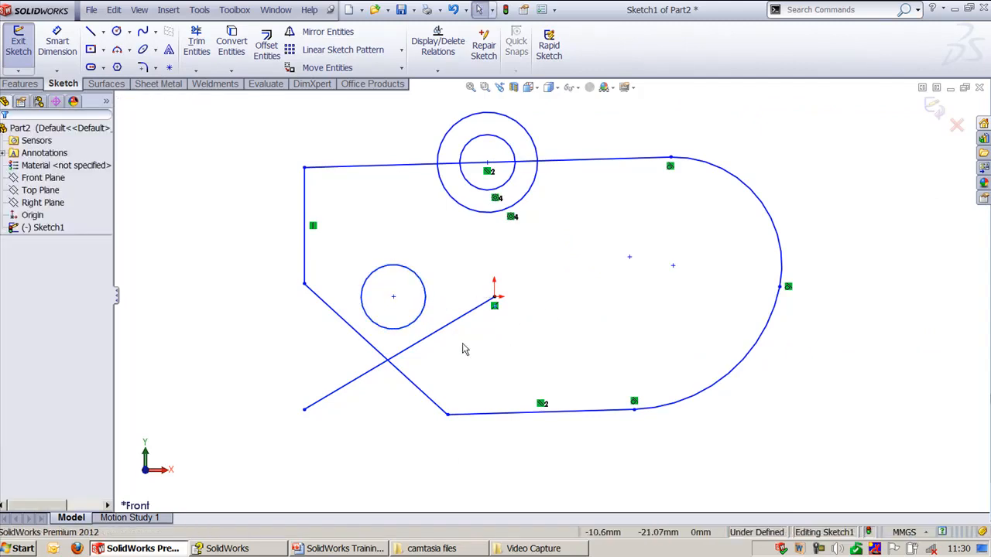
left_click(386, 358)
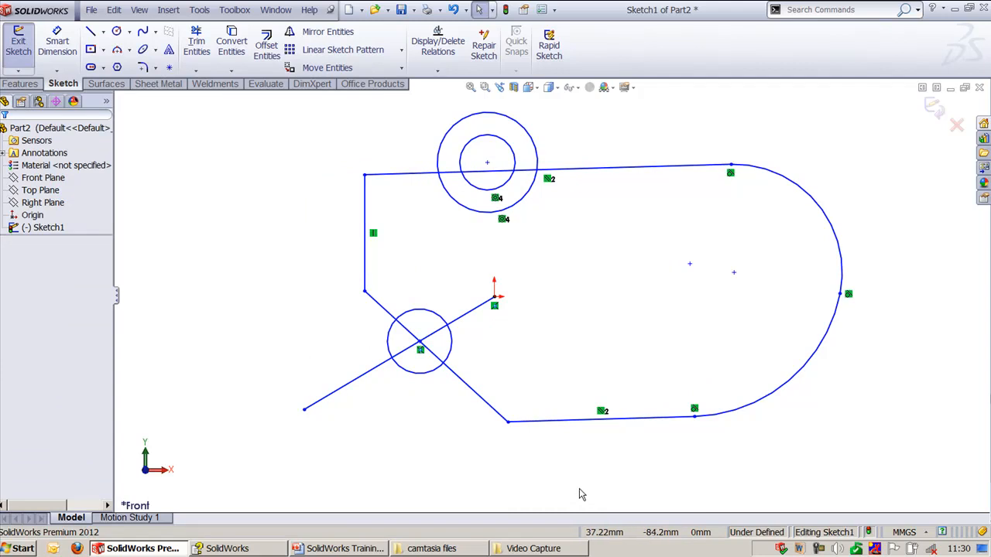
mouse_move(650, 488)
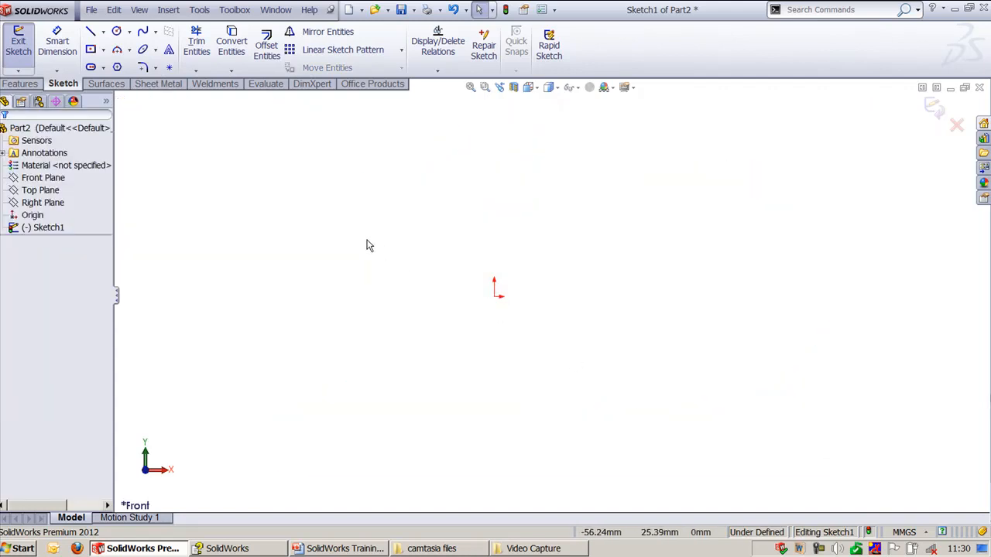
- Draw a circle, move it right of the origin, fix its centre, and attach a line end to its rim
left_click(116, 31)
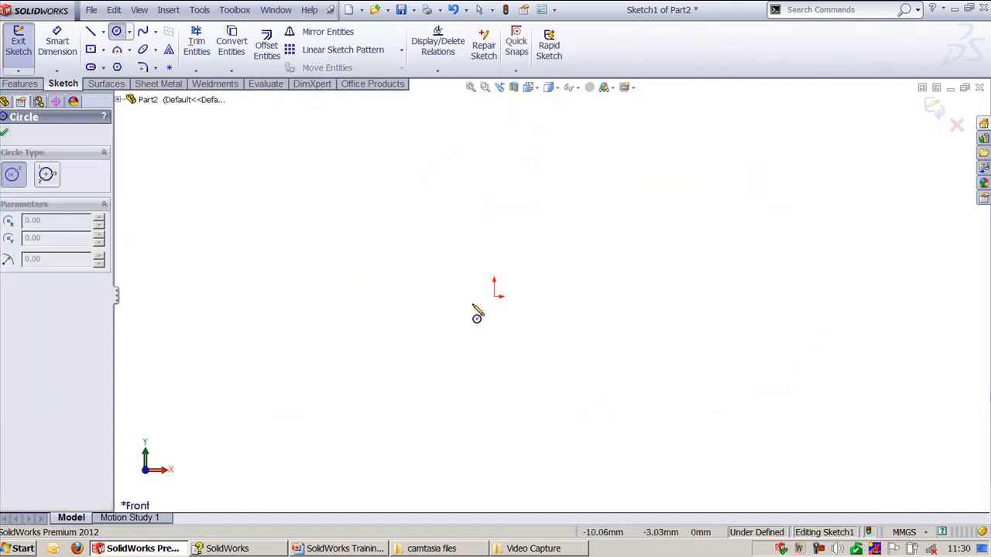
mouse_move(496, 302)
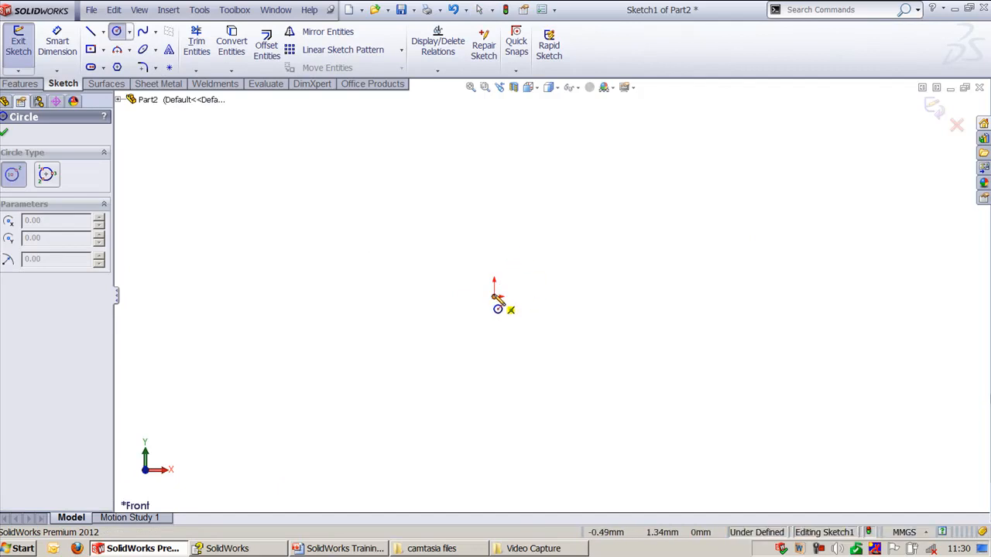
left_click_drag(494, 298, 631, 246)
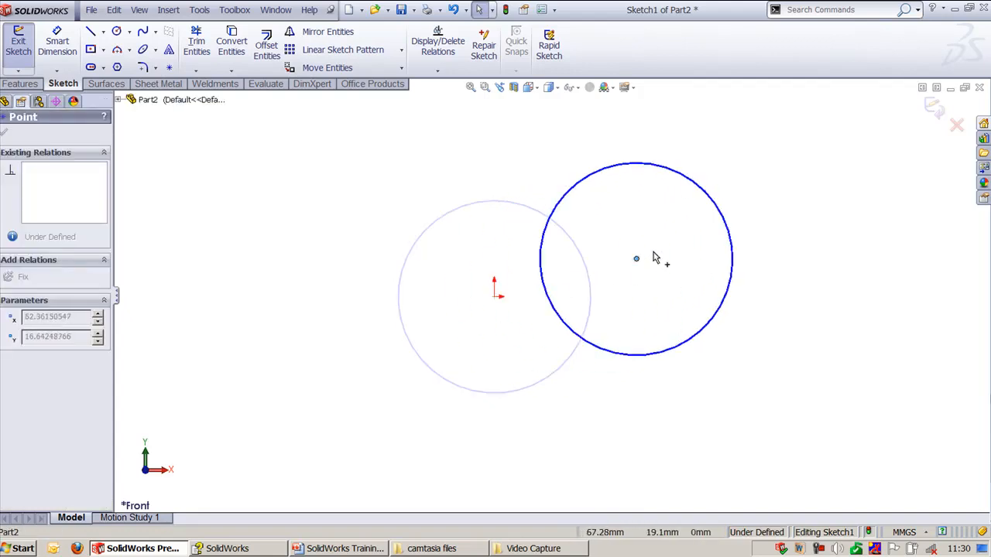
left_click_drag(636, 259, 708, 296)
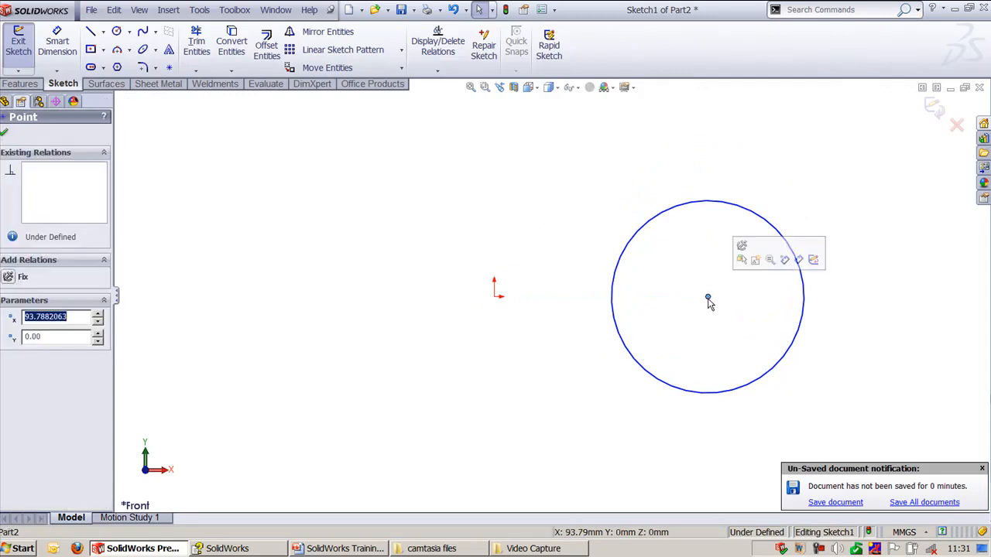
left_click(763, 301)
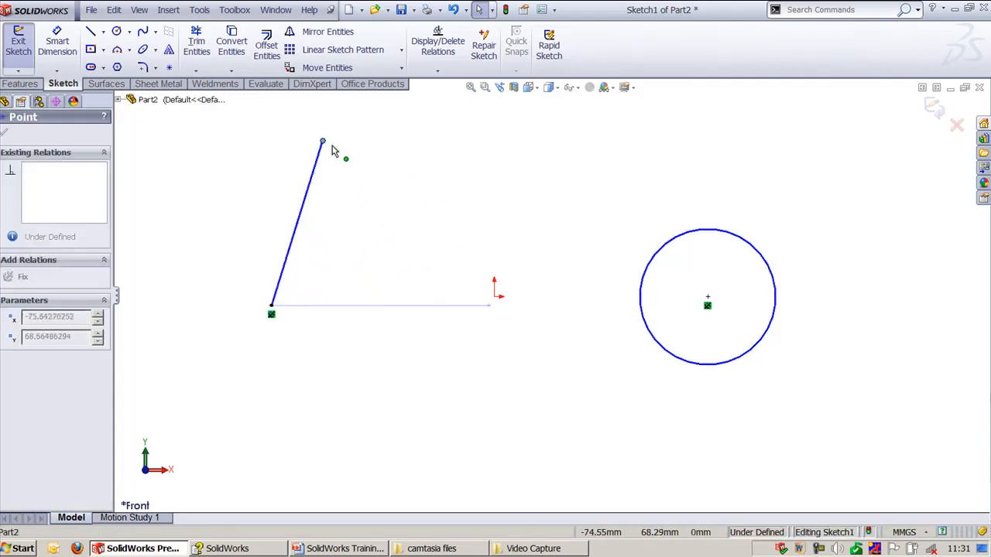
left_click_drag(323, 142, 701, 232)
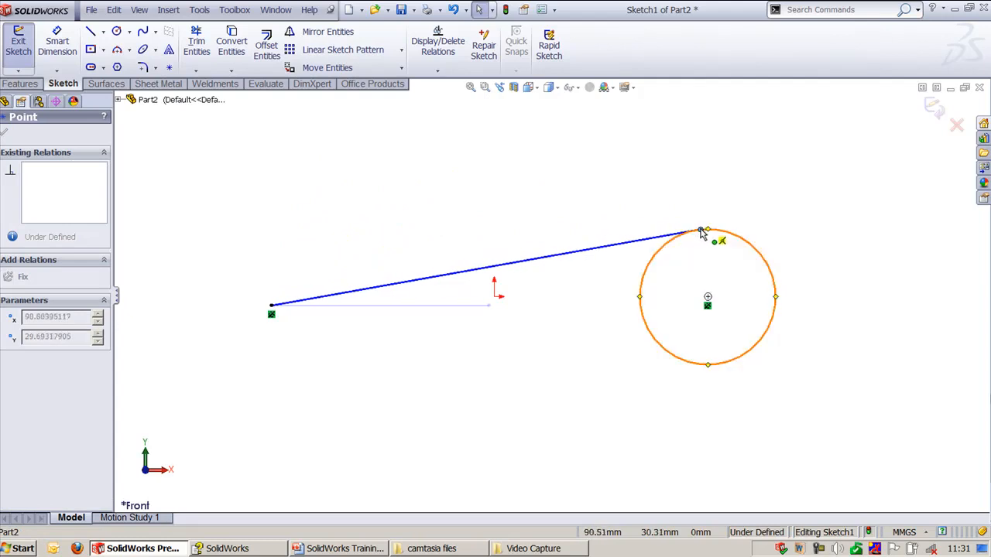
left_click_drag(701, 232, 683, 231)
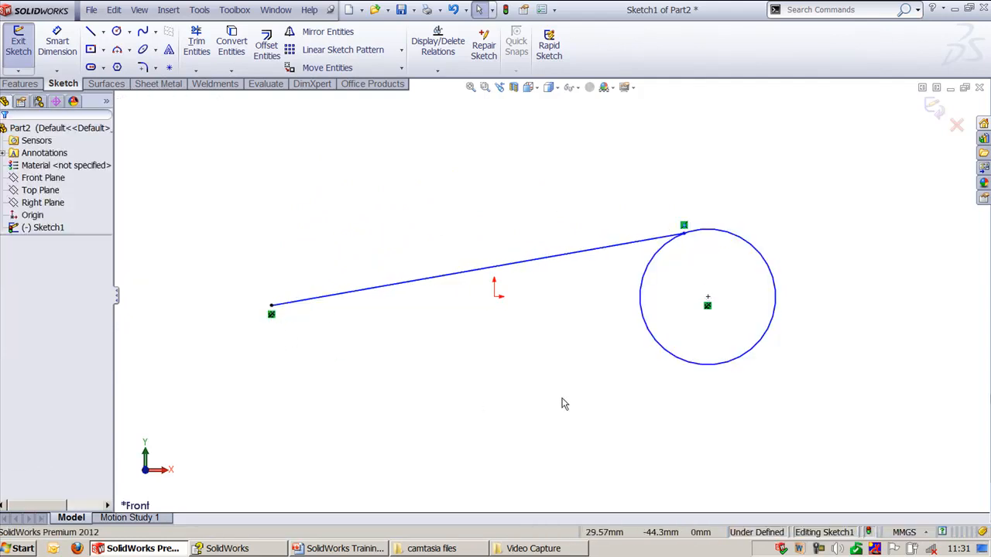
- Dimension the circle to 50 mm diameter, slide the line's end around its rim, and show the Relations slide
left_click(93, 31)
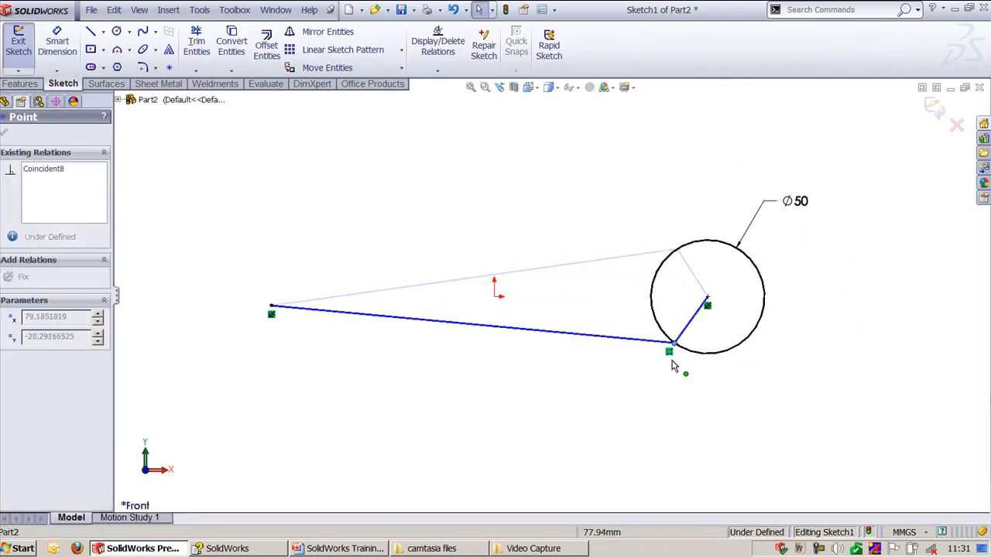
left_click_drag(670, 341, 670, 256)
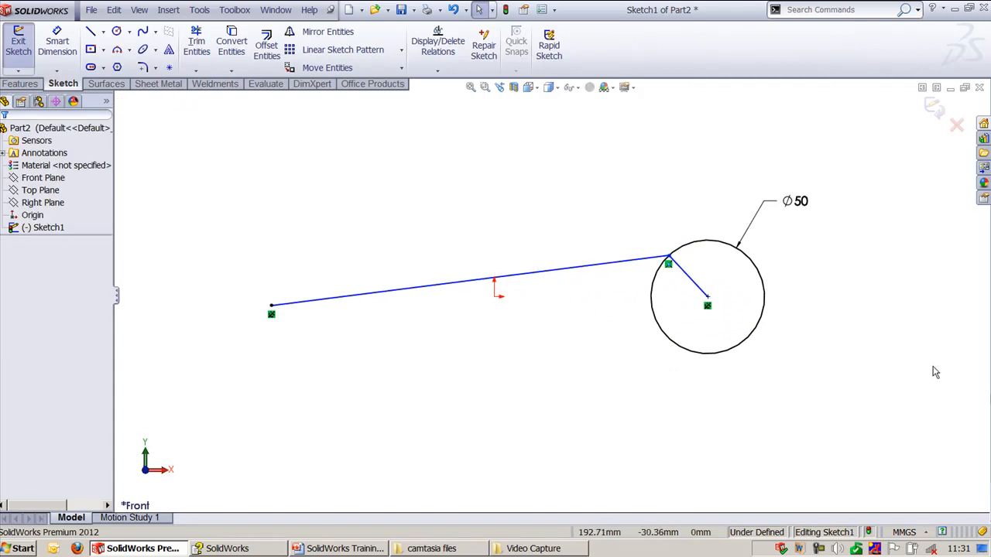
mouse_move(940, 368)
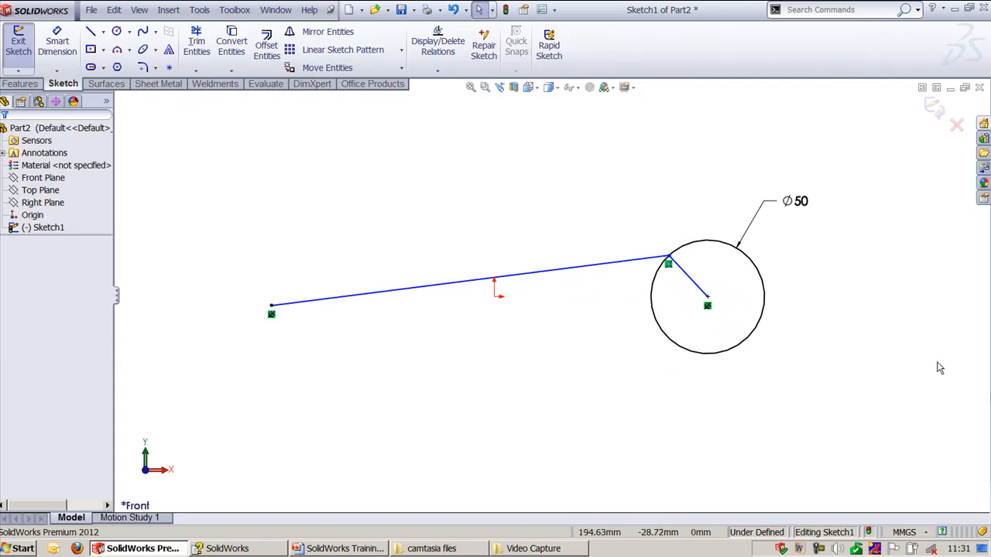
mouse_move(944, 360)
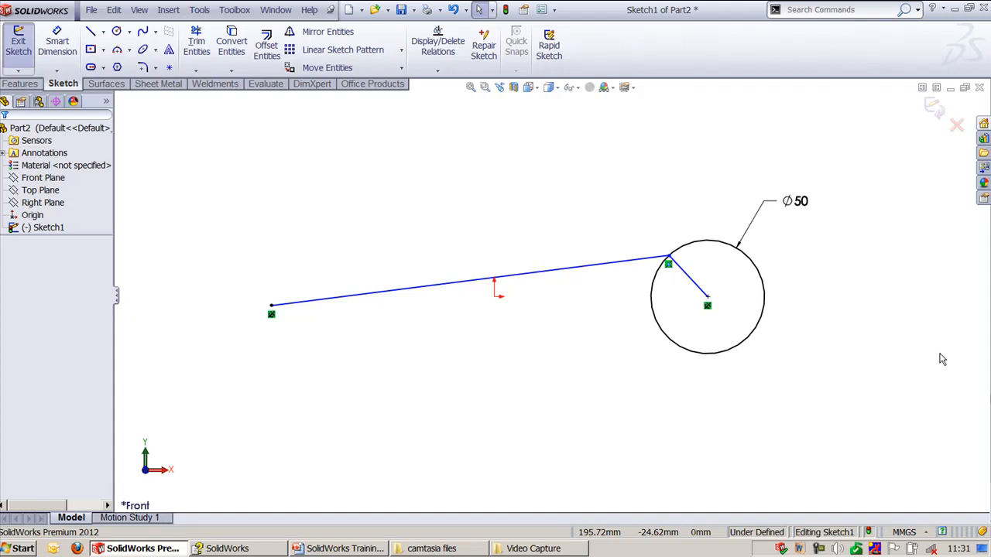
left_click(351, 548)
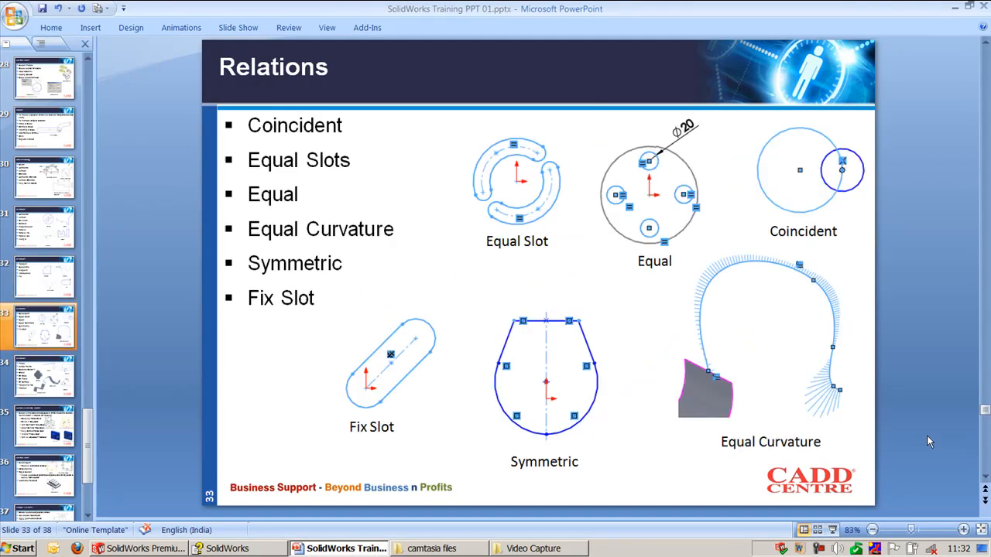
mouse_move(947, 408)
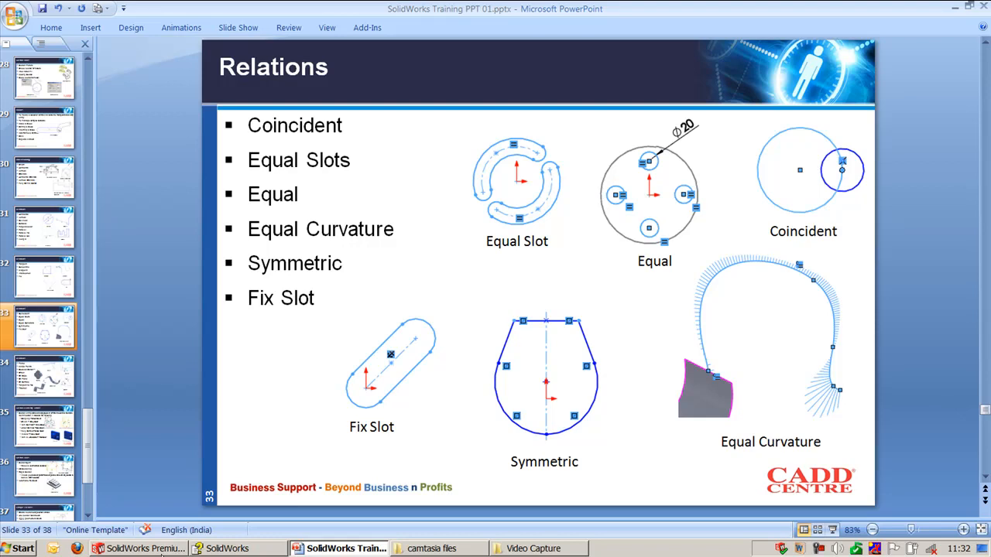
mouse_move(922, 377)
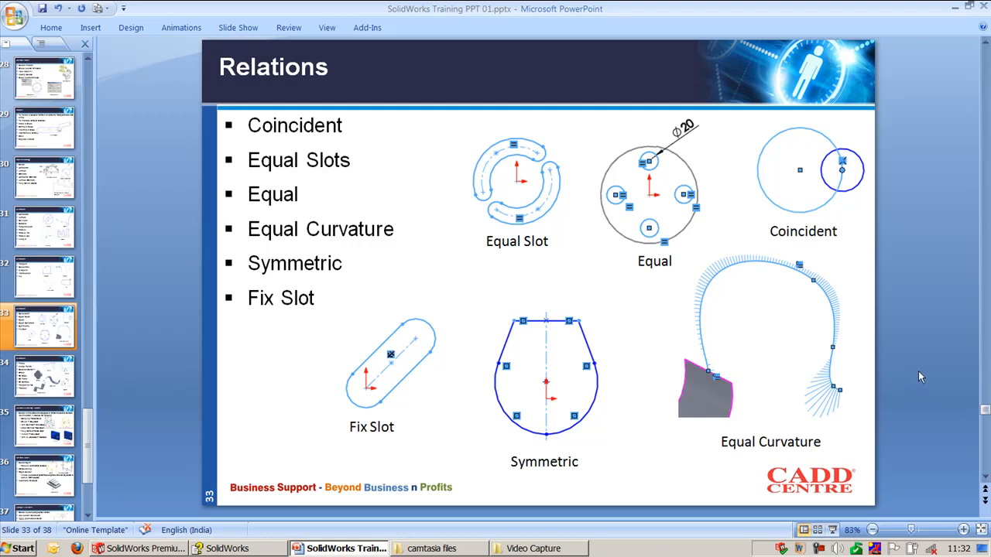